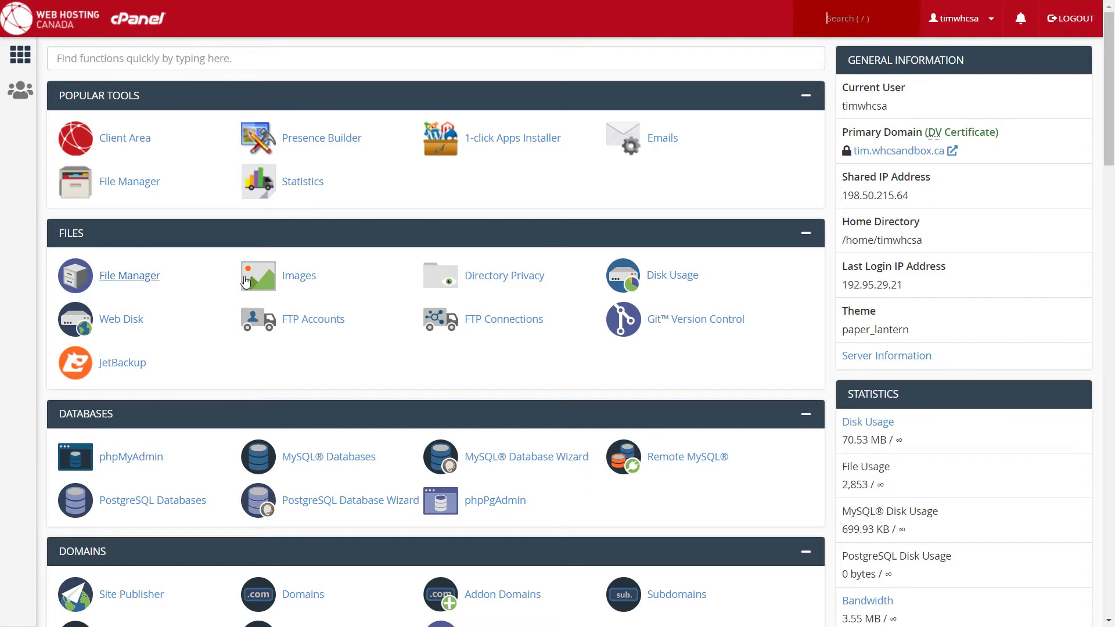
mouse_move(313, 324)
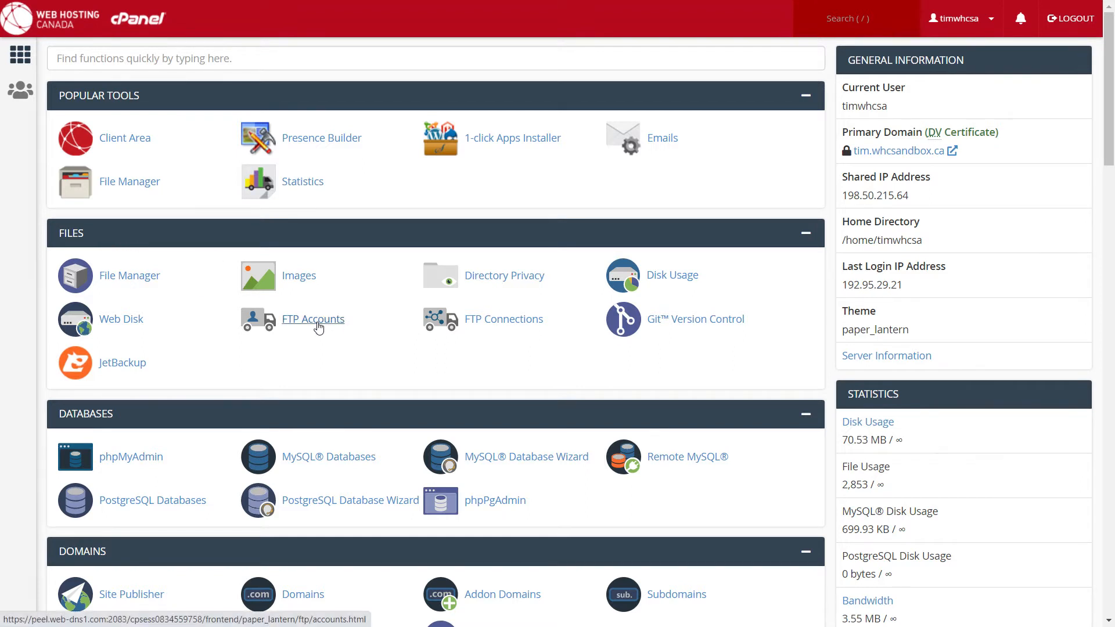
Step: Enter login john89 in a new FTP account form, auto-filling directory tim.whcsandbox.ca/john89
left_click(313, 319)
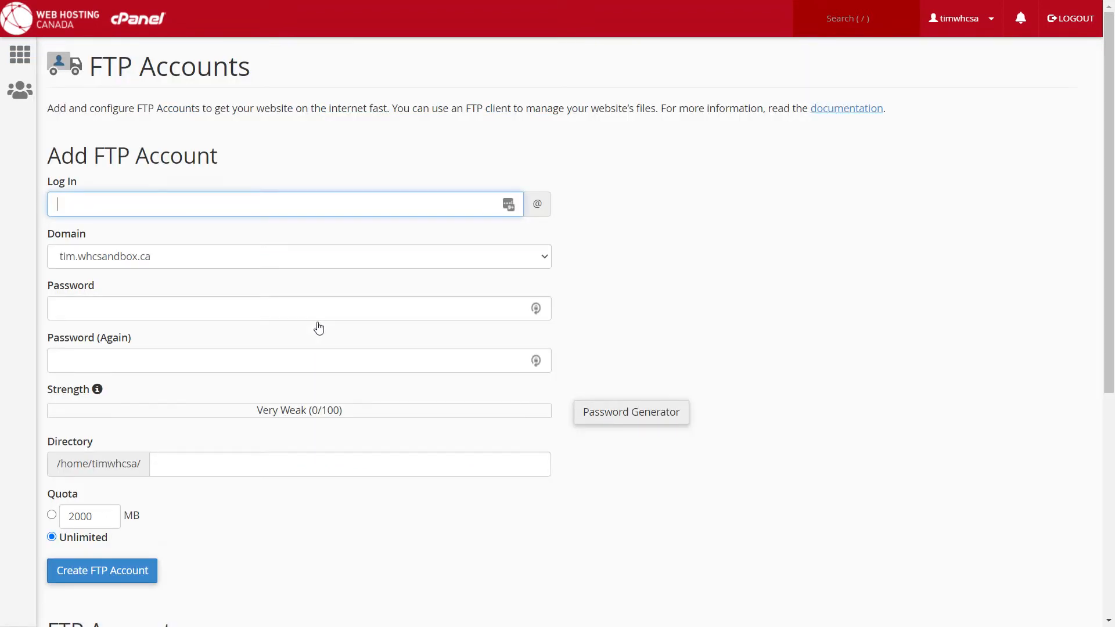
mouse_move(278, 251)
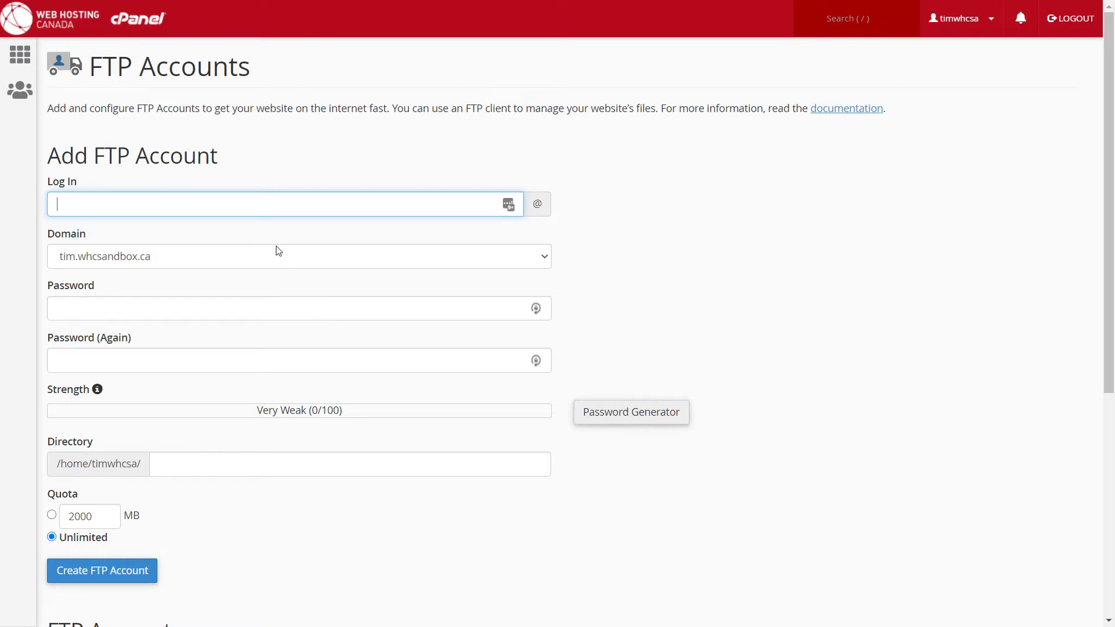
mouse_move(193, 211)
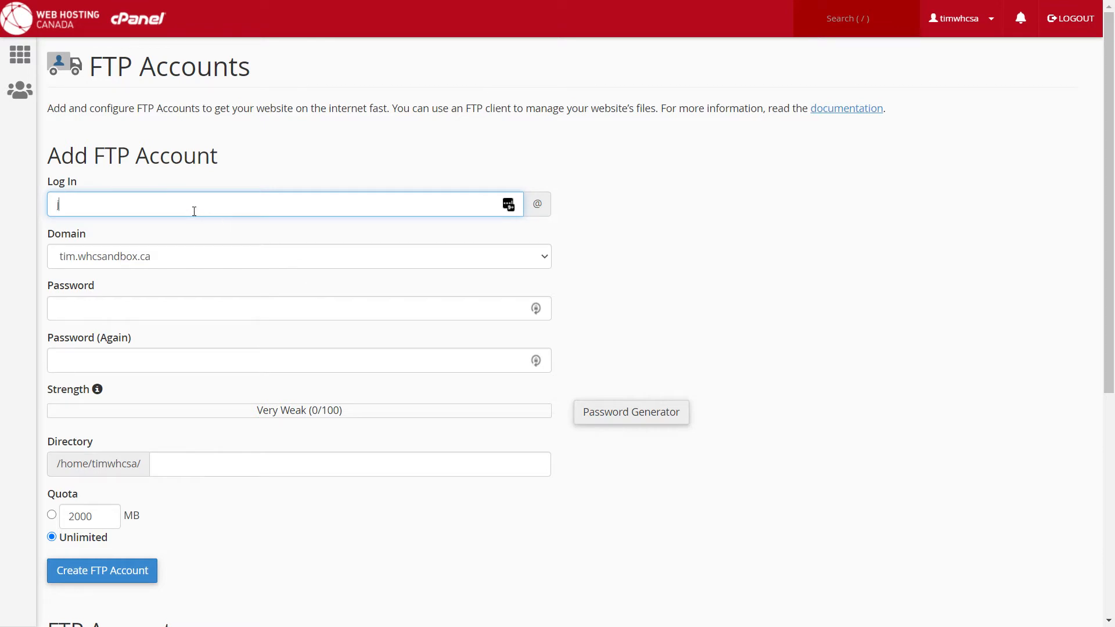
type("john89")
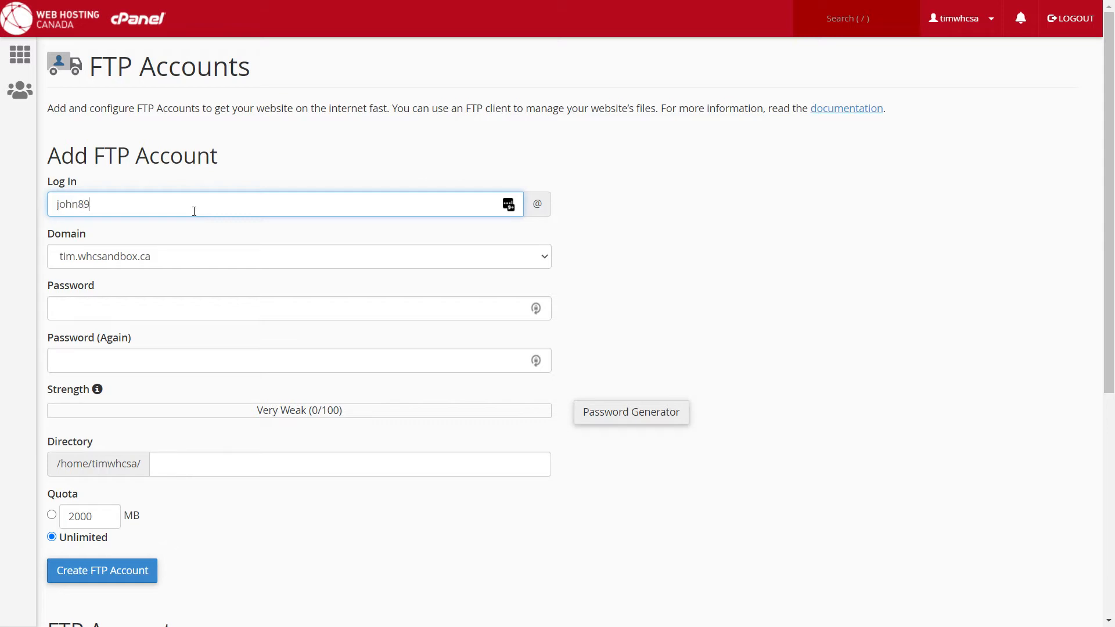
mouse_move(238, 237)
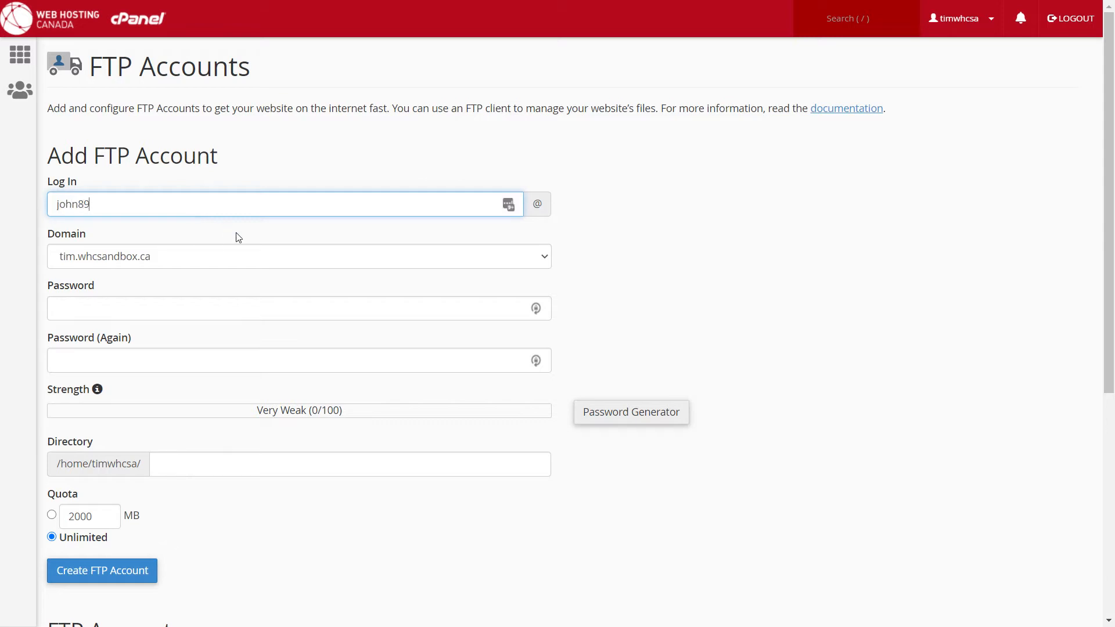
left_click(298, 256)
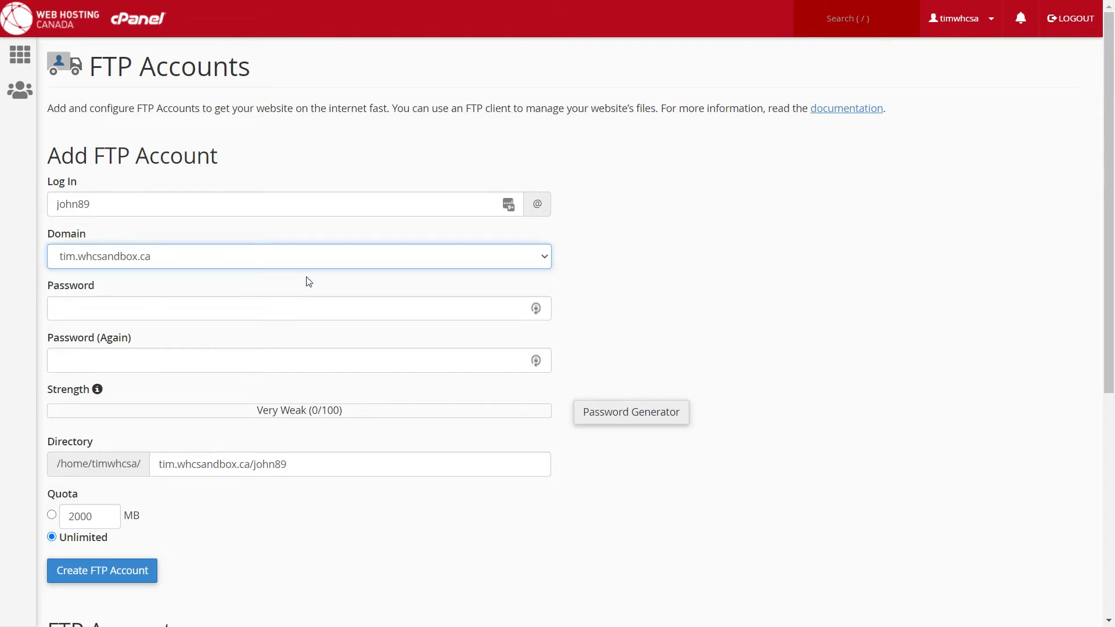
mouse_move(644, 272)
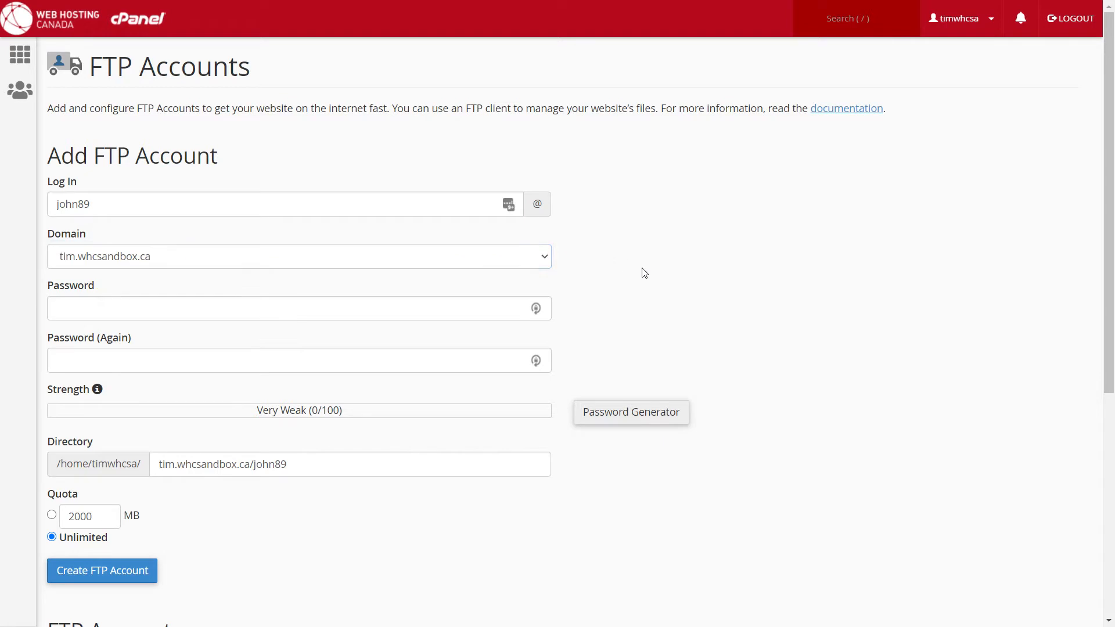
mouse_move(750, 316)
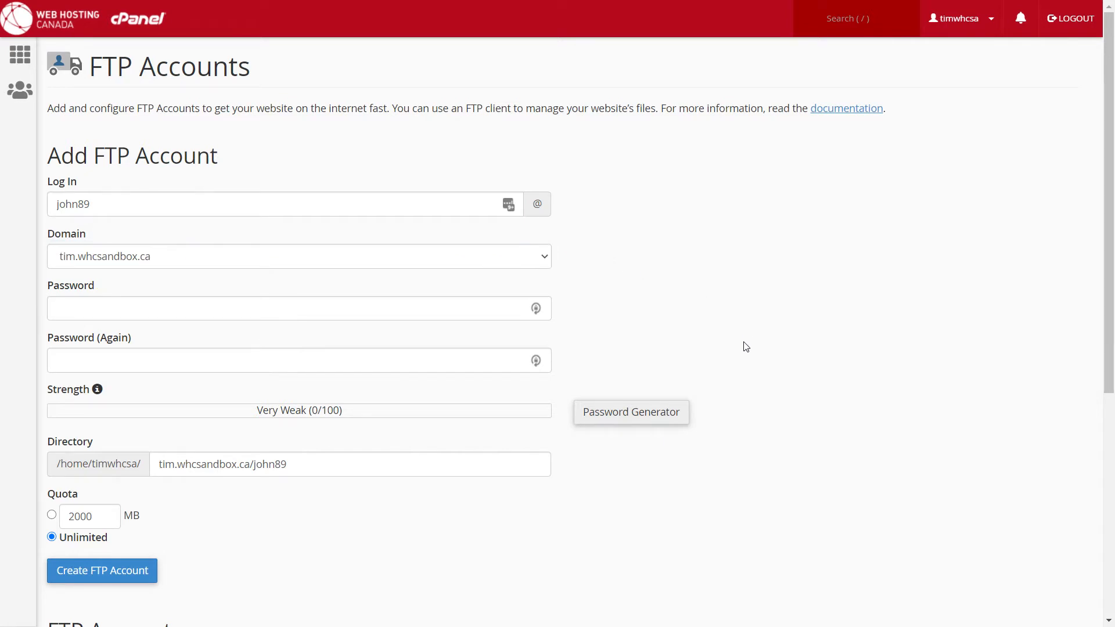
Step: Generate a Very Strong (100/100) password and apply it to the new FTP account
left_click(630, 412)
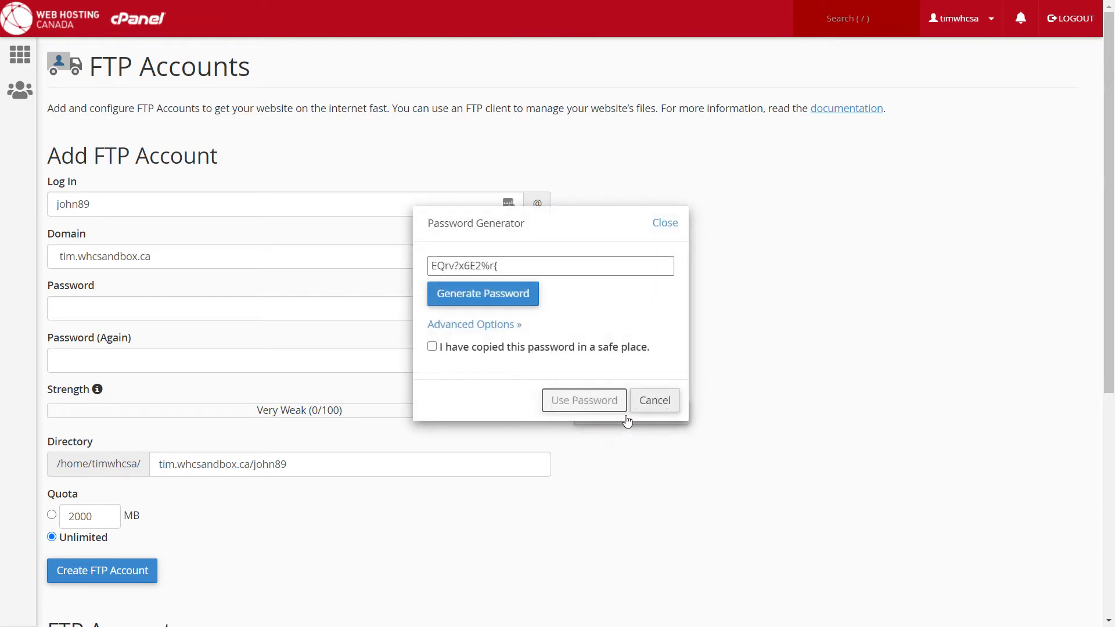
left_click(482, 293)
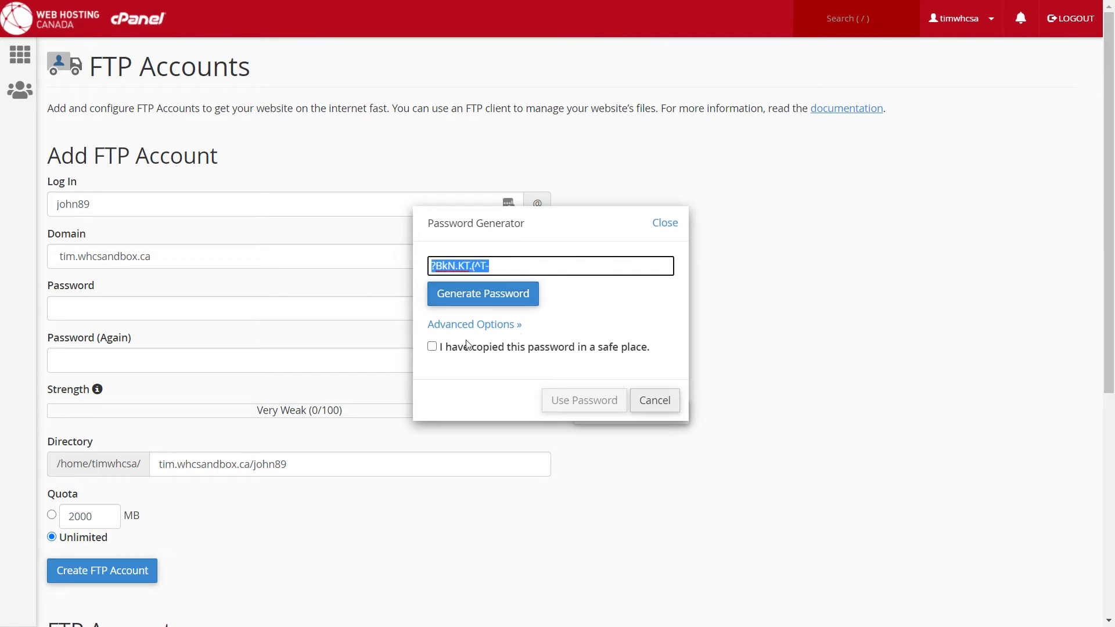
left_click(431, 346)
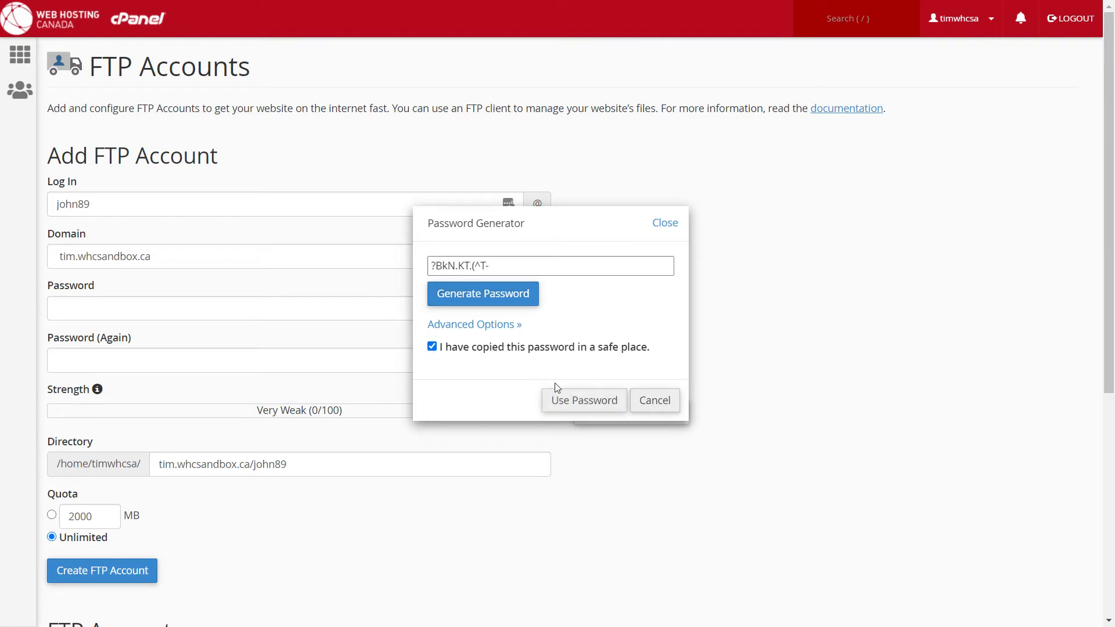
left_click(583, 400)
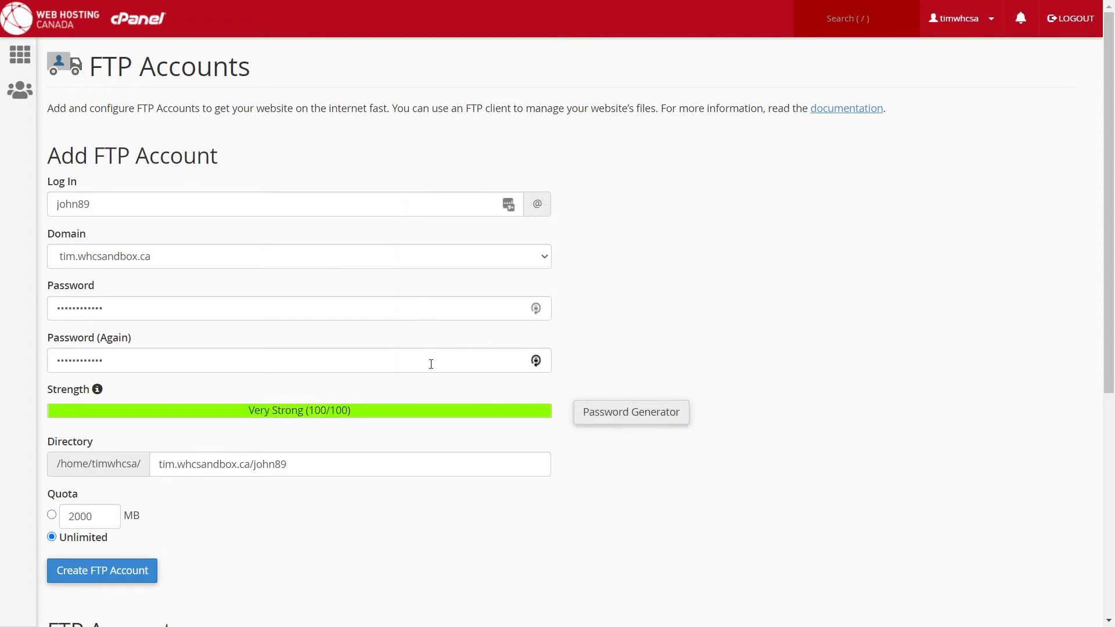
mouse_move(321, 474)
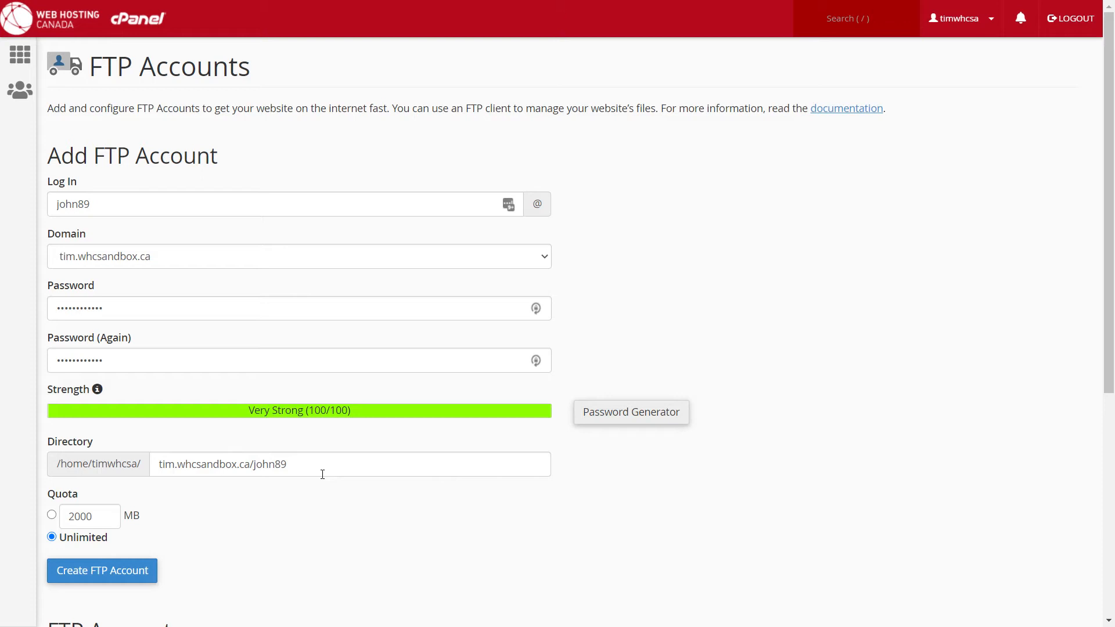
mouse_move(132, 510)
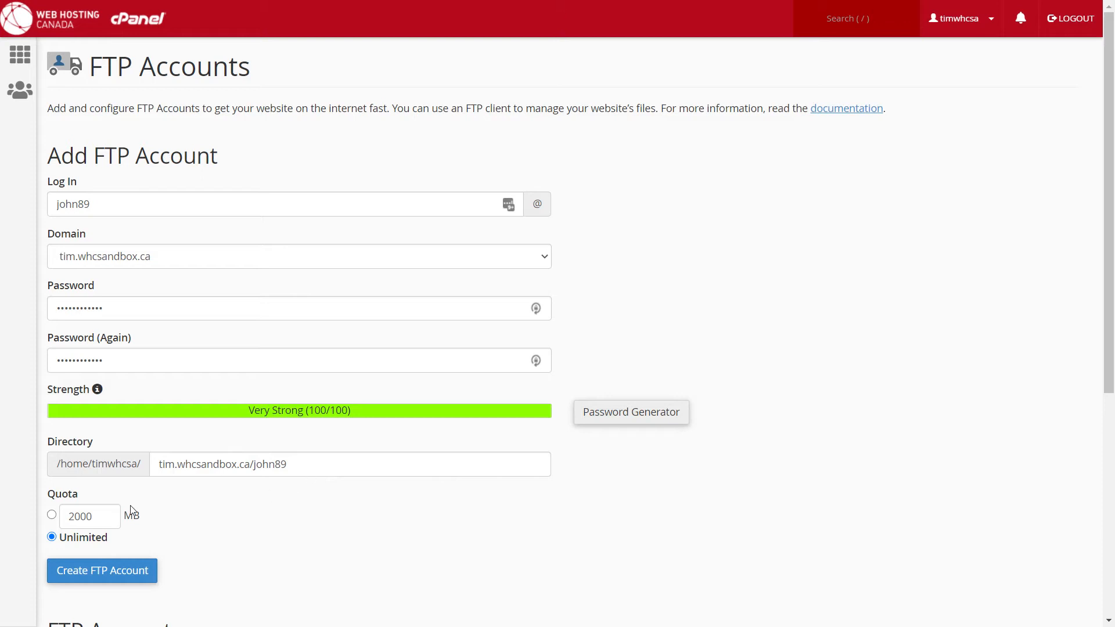
mouse_move(95, 545)
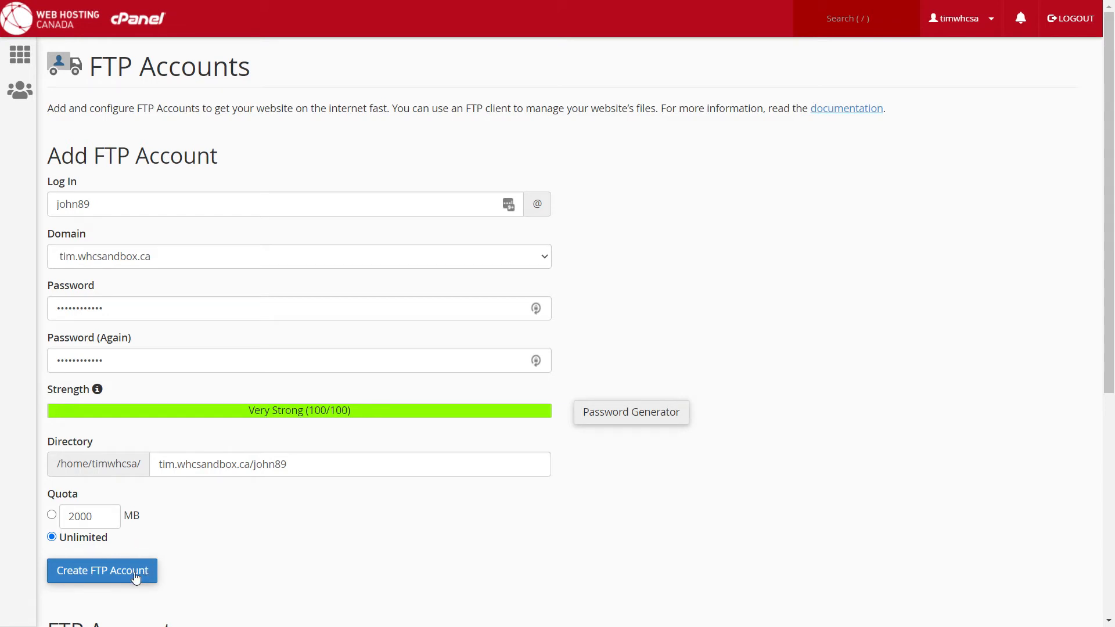
left_click(101, 571)
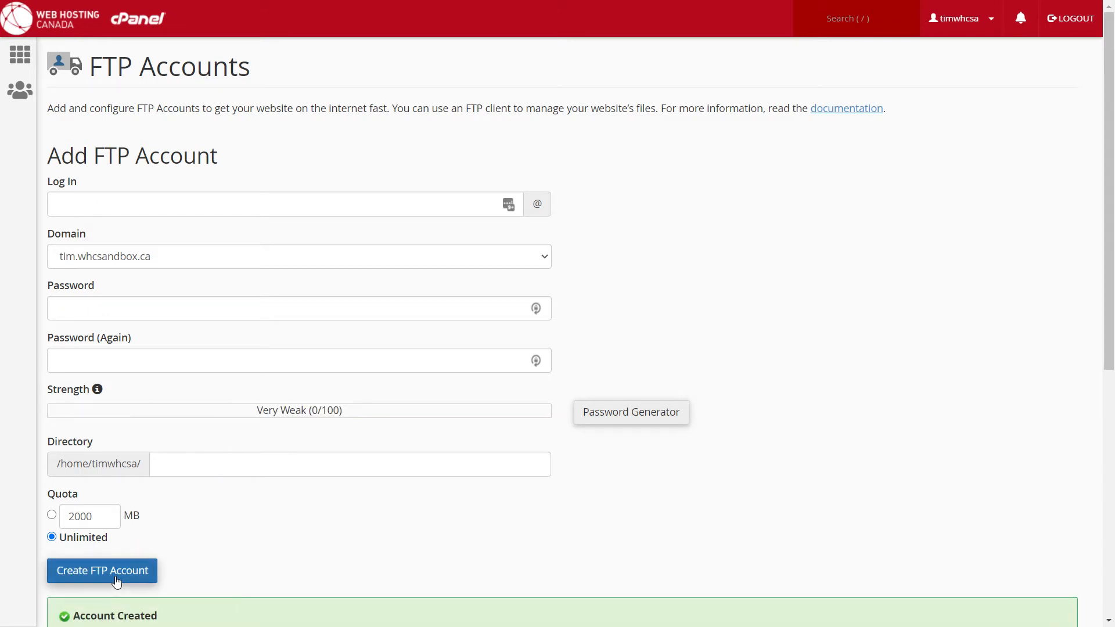
left_click(102, 570)
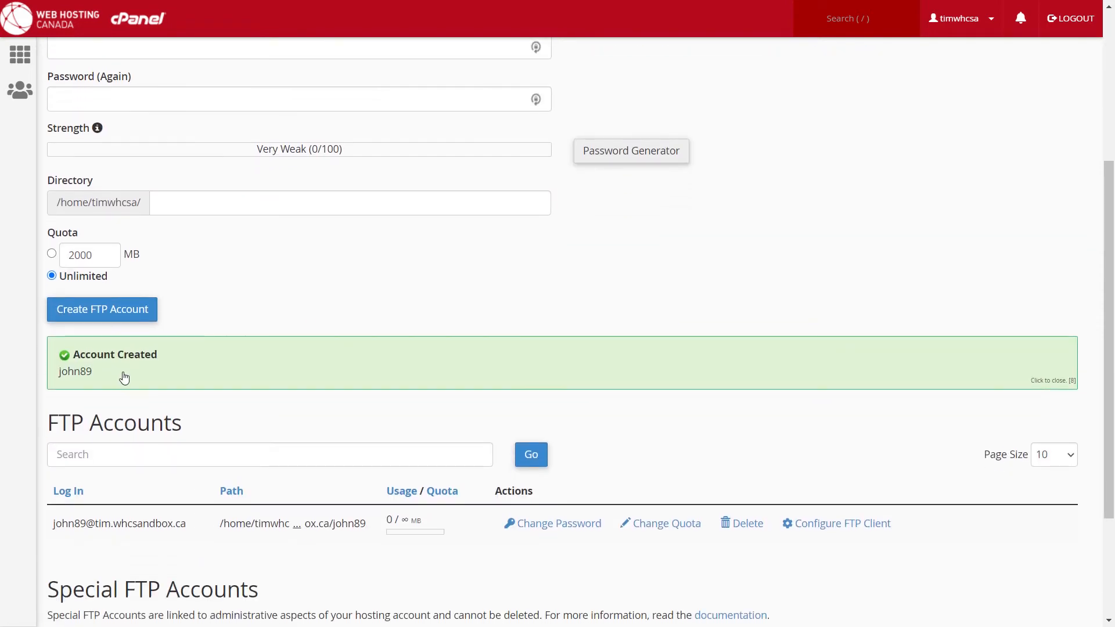
mouse_move(124, 377)
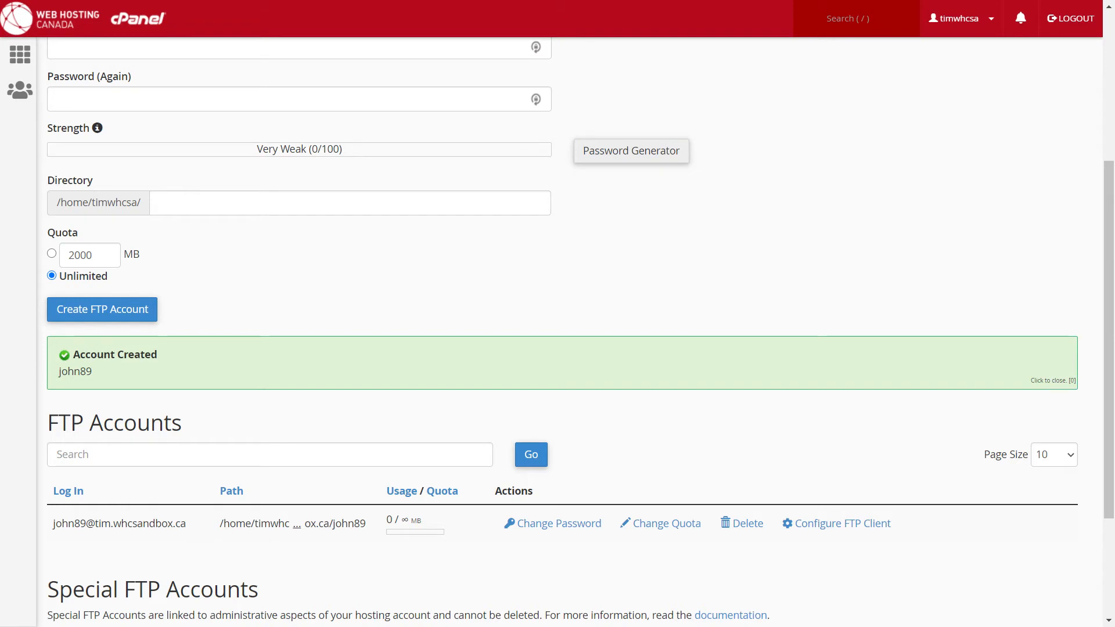
left_click(1058, 380)
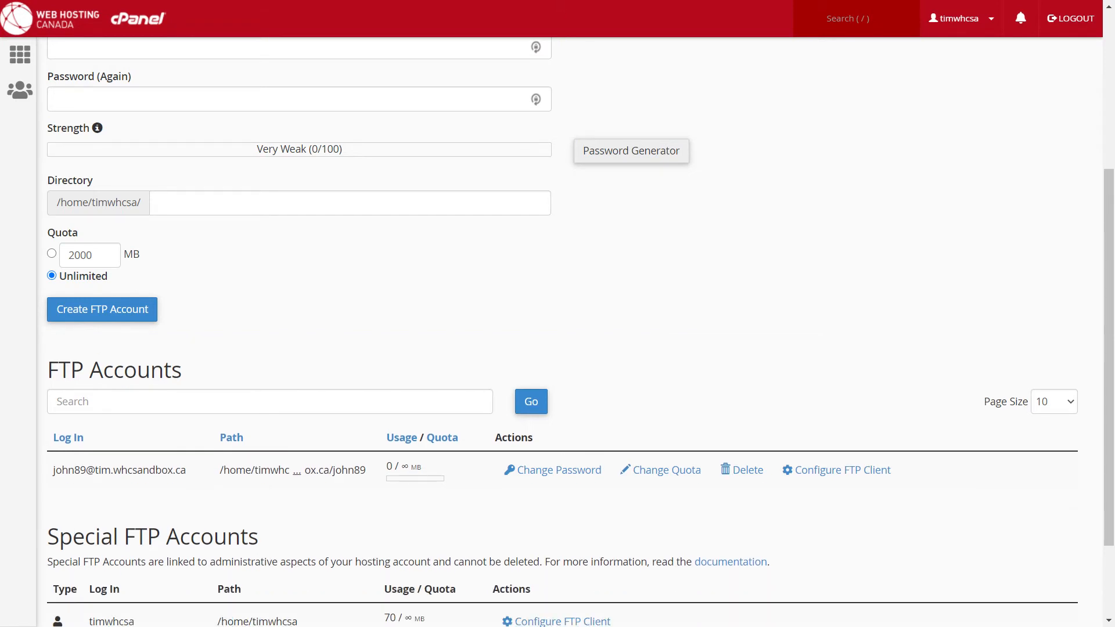
mouse_move(1007, 500)
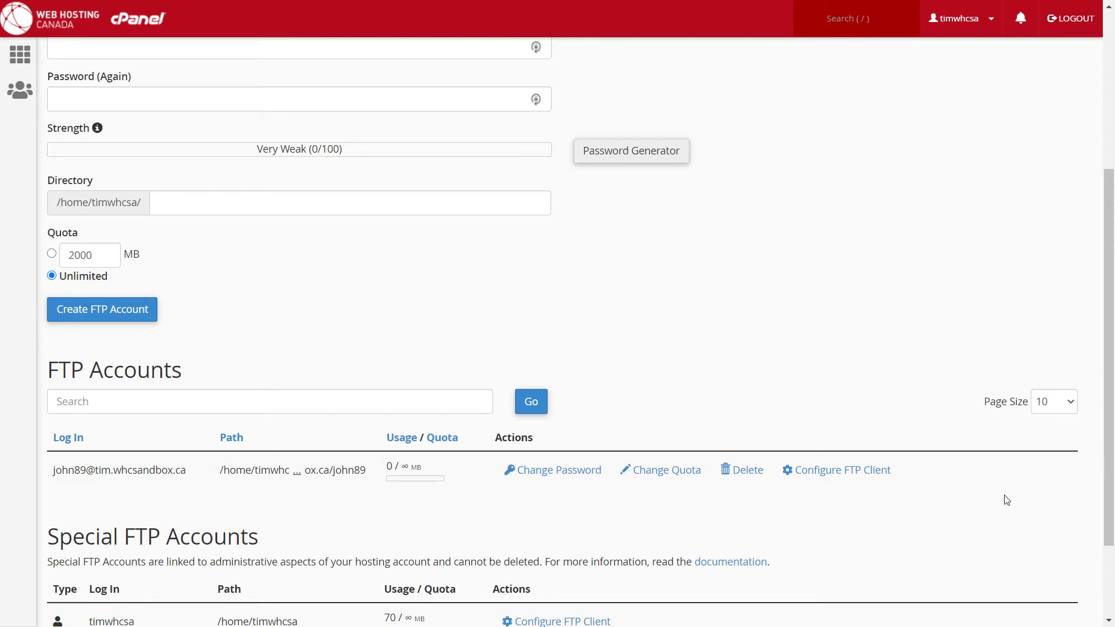
scroll("down", 3)
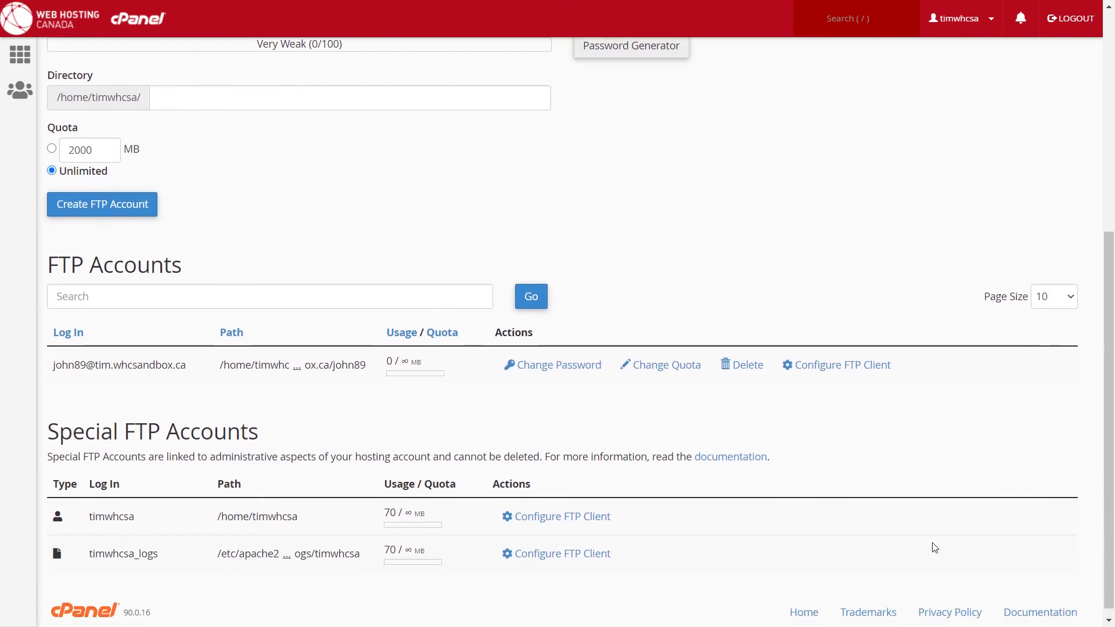
mouse_move(214, 393)
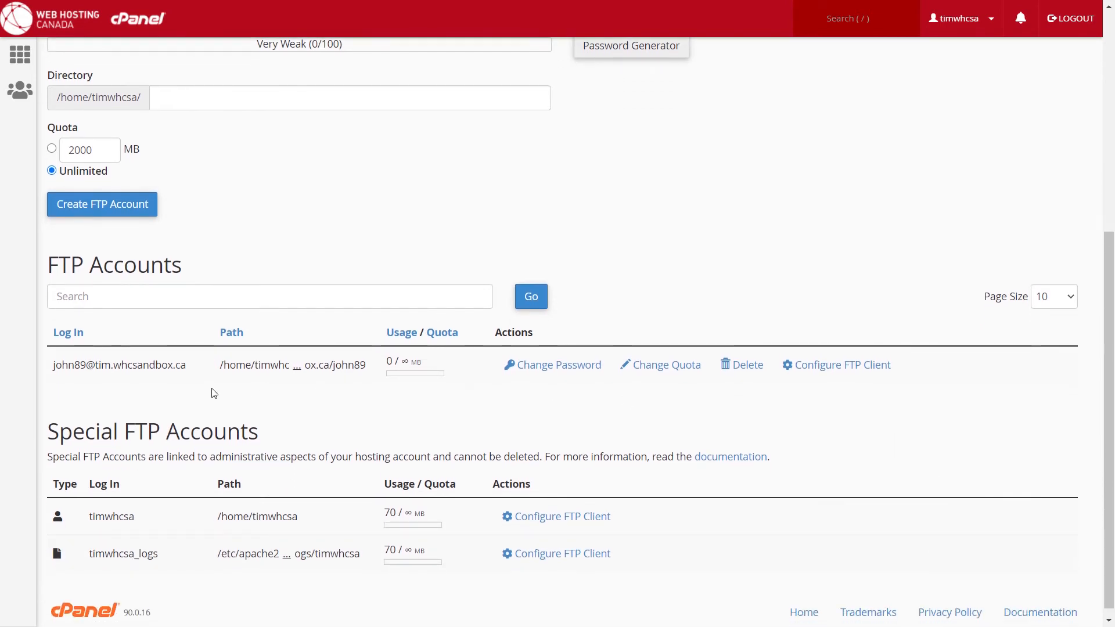
mouse_move(842, 365)
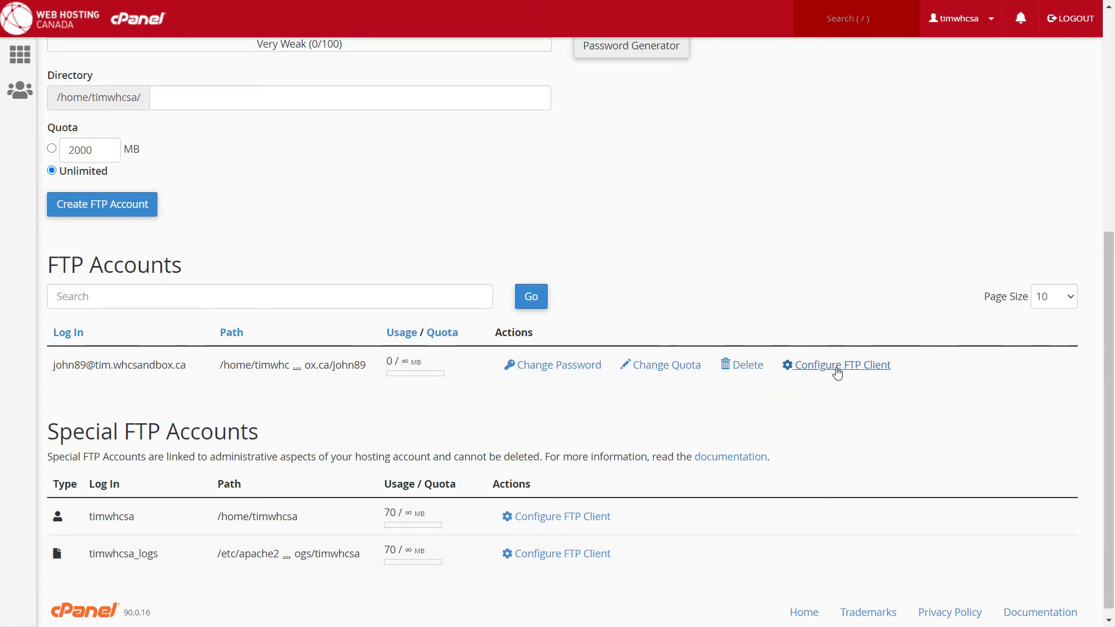
Step: Show john89's manual settings (ftp.tim.whcsandbox.ca, port 21) and download the CoreFTP configuration file
left_click(840, 365)
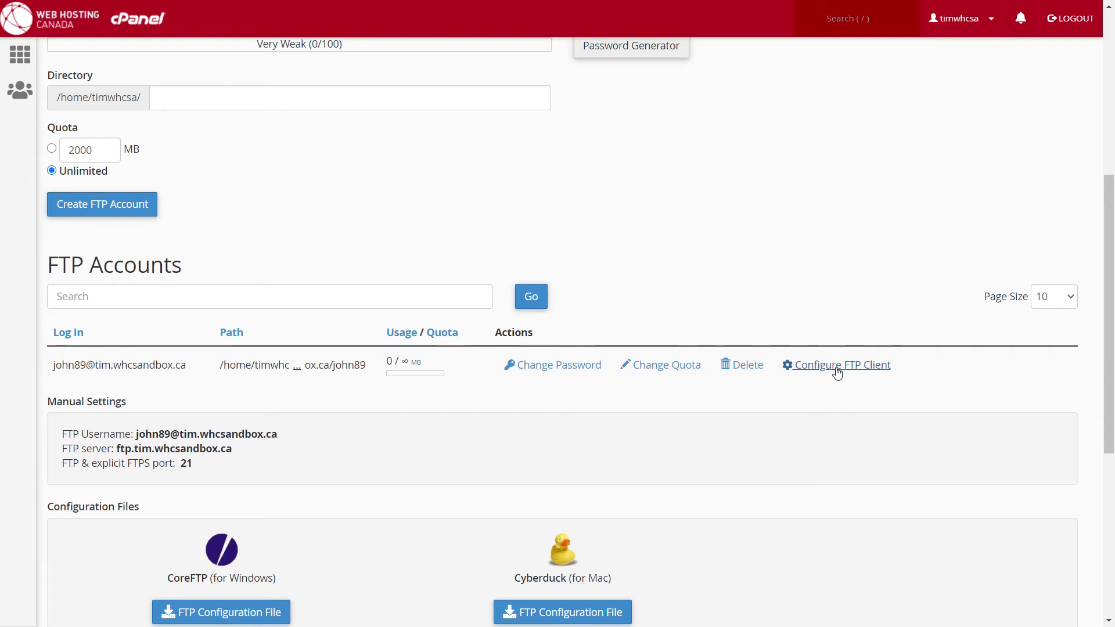
mouse_move(427, 438)
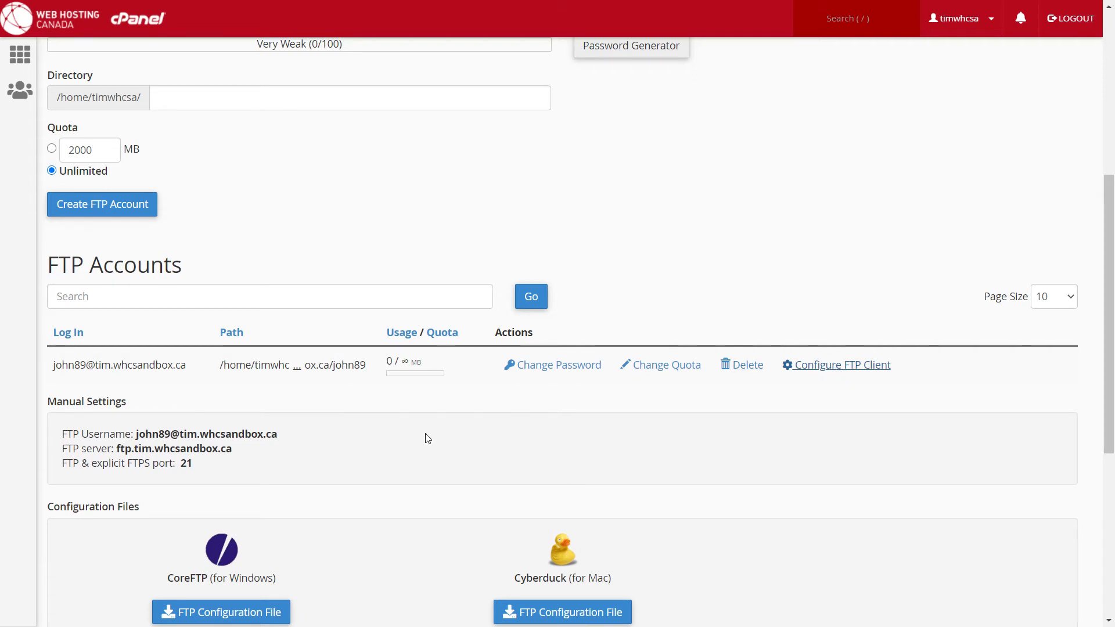
mouse_move(250, 476)
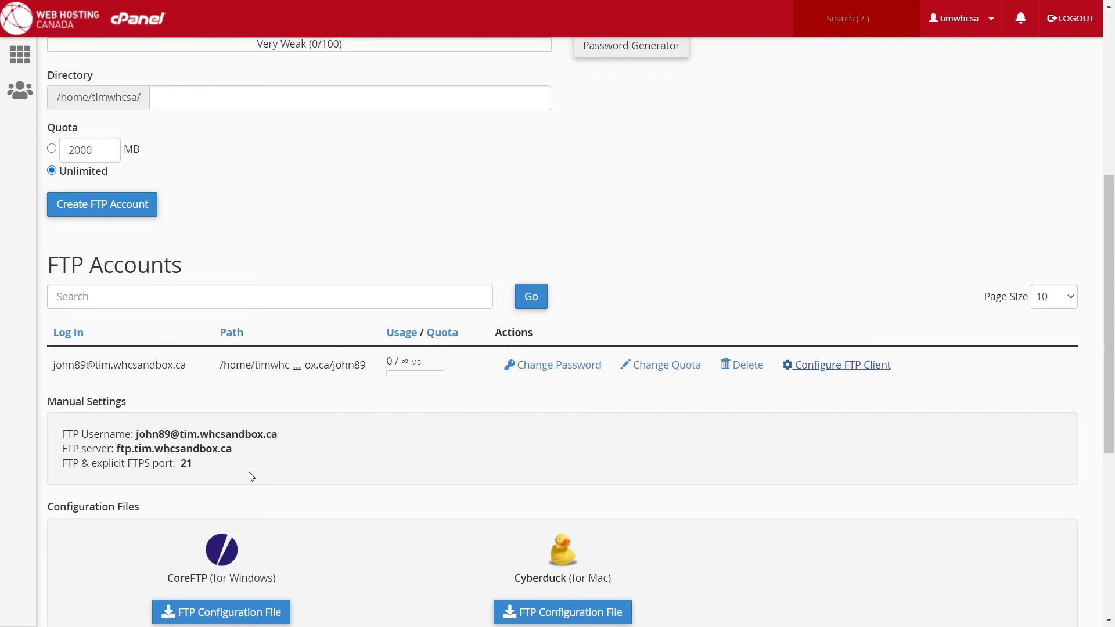
mouse_move(515, 468)
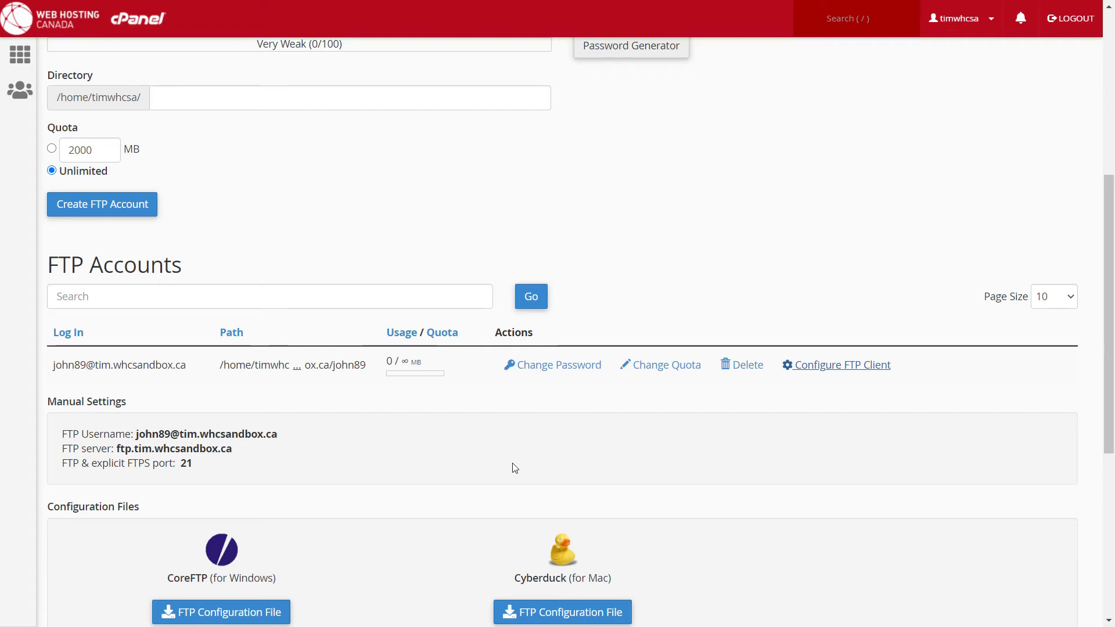
scroll("down", 3)
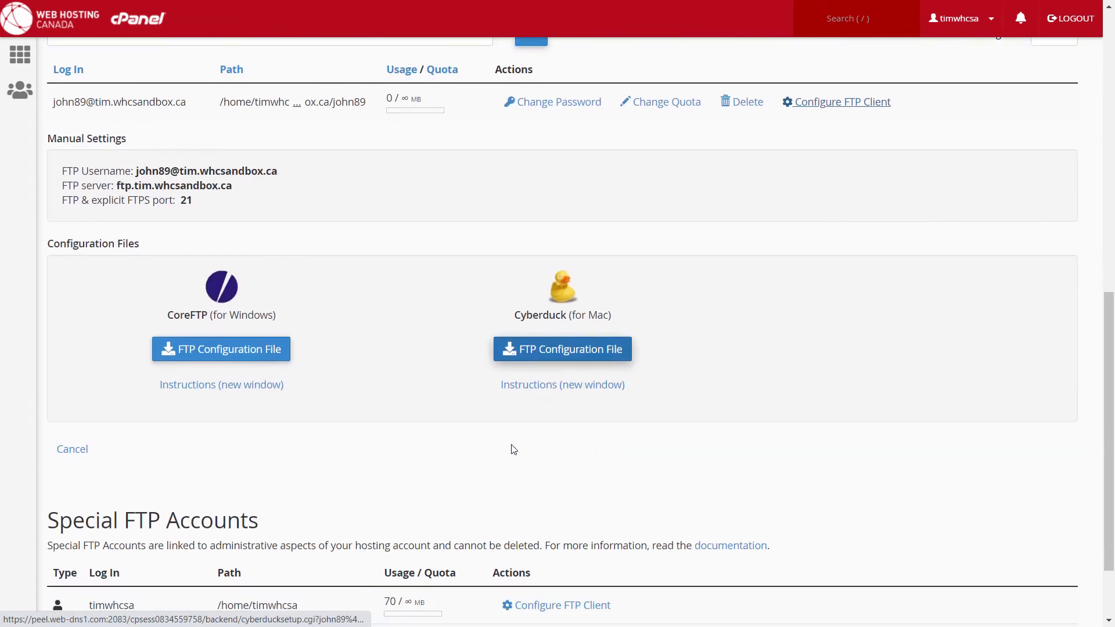
mouse_move(346, 342)
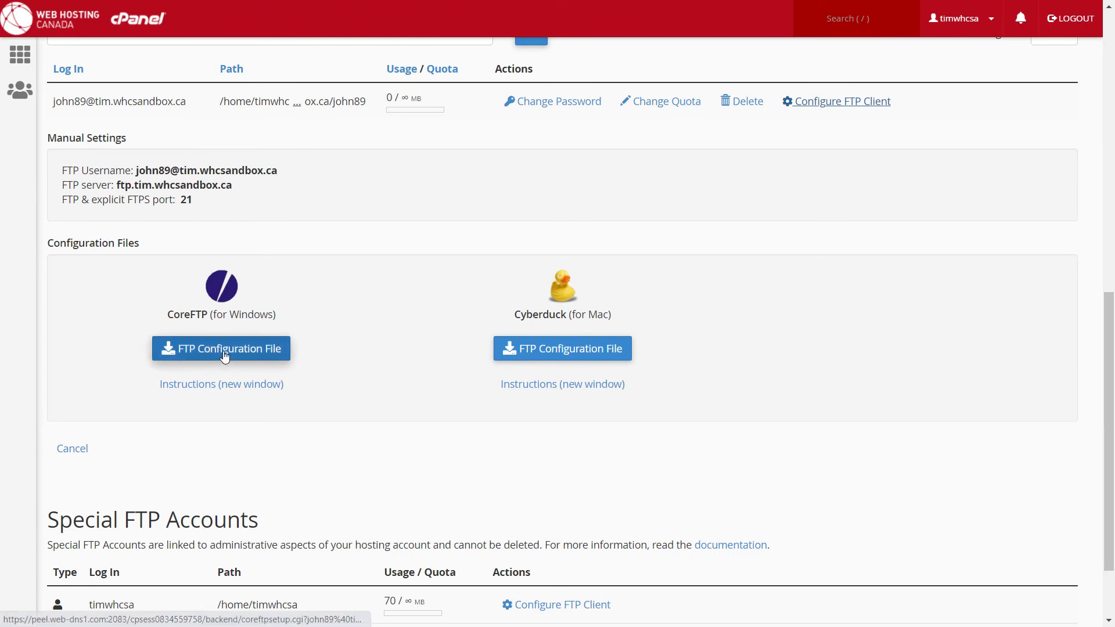
left_click(221, 348)
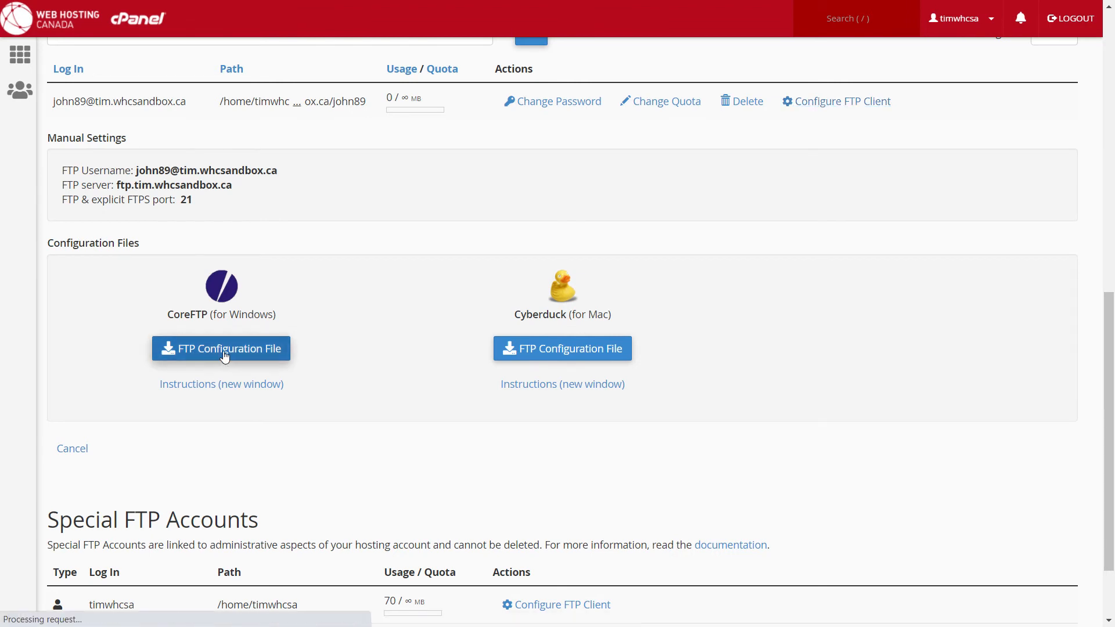
left_click(221, 349)
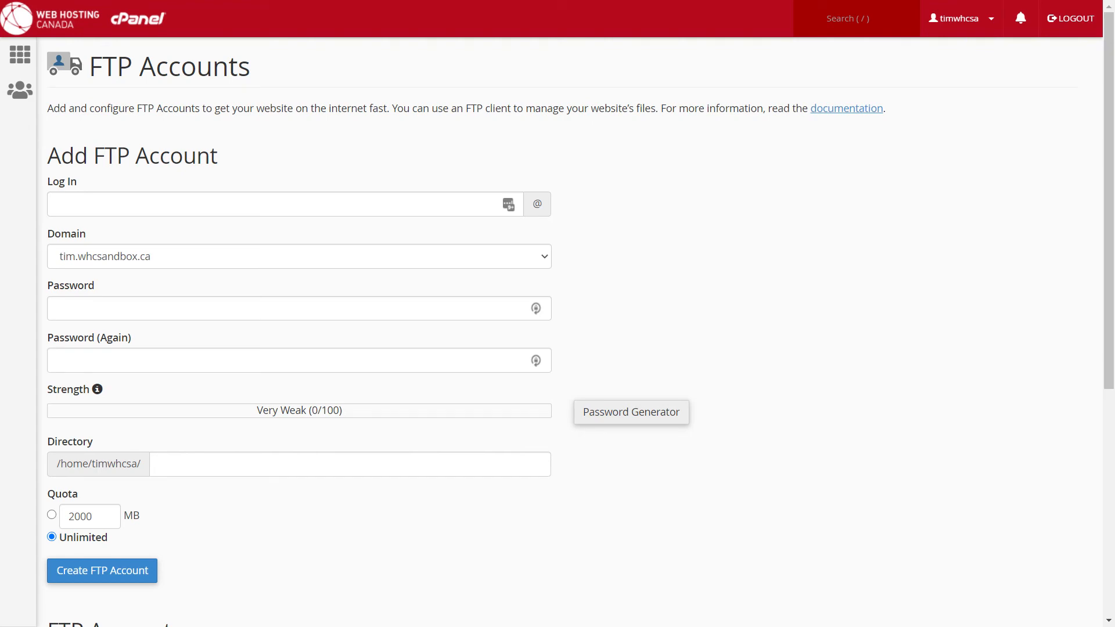
mouse_move(595, 397)
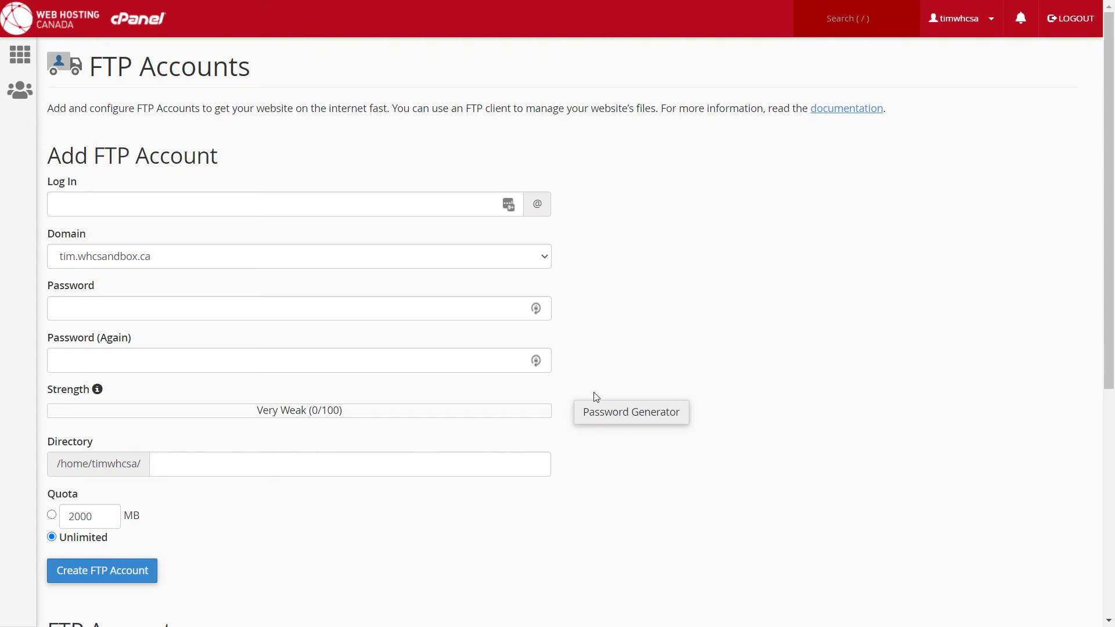
scroll("down", 3)
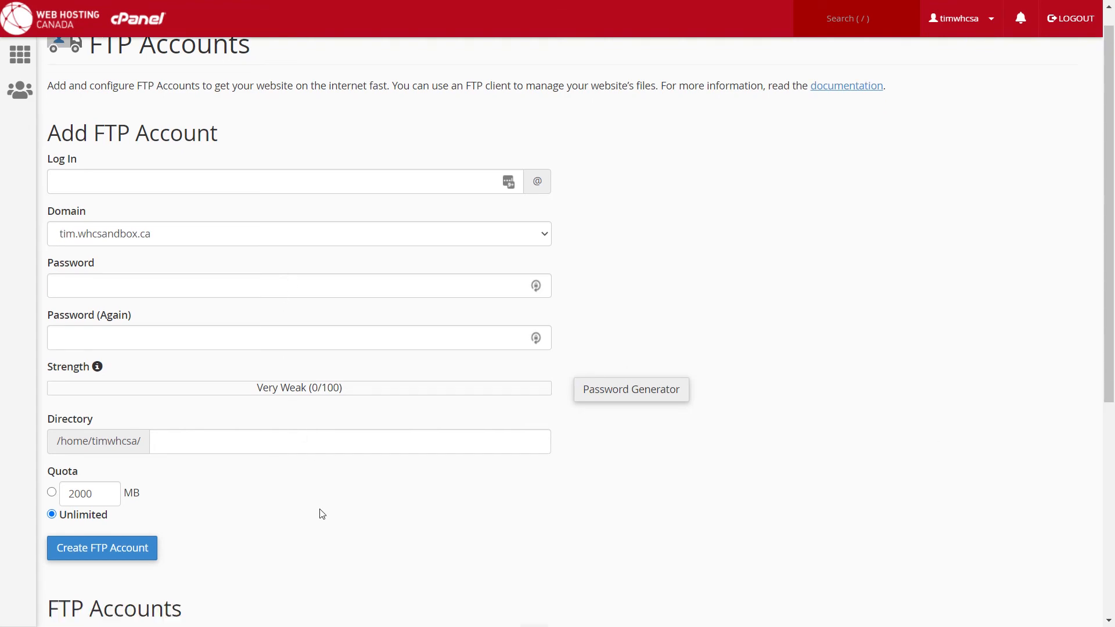
scroll("down", 3)
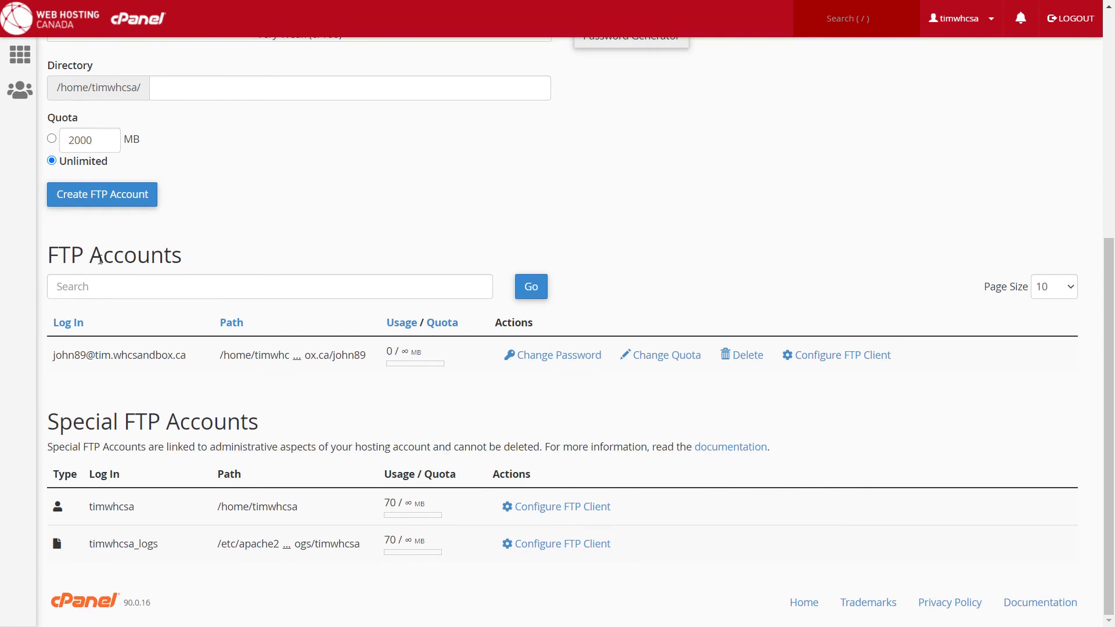
mouse_move(754, 374)
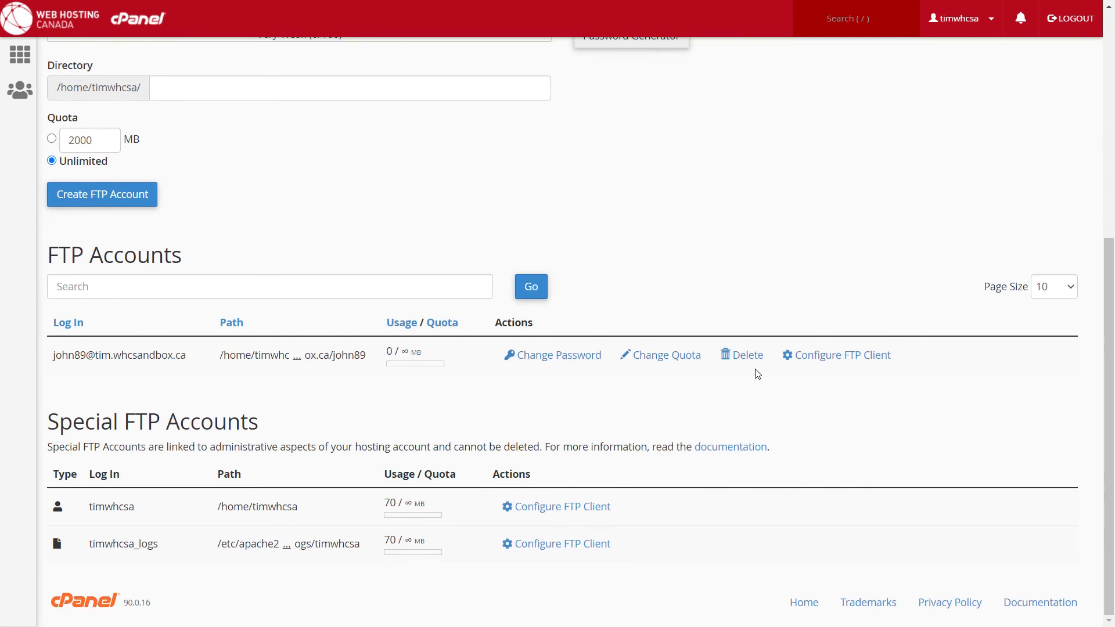
left_click(741, 355)
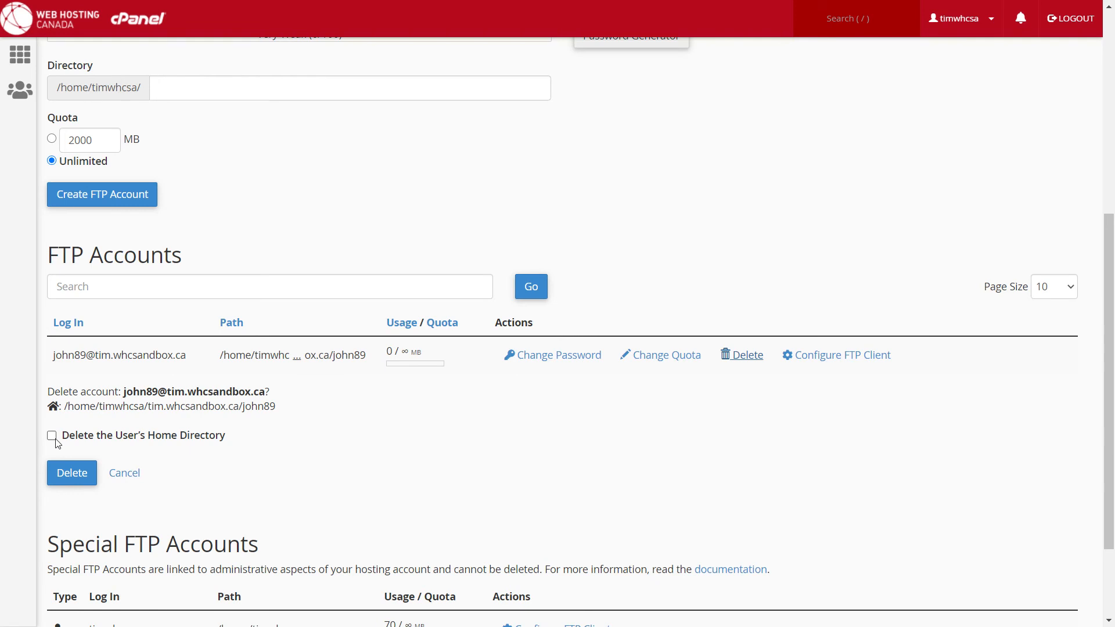
Step: Confirm deleting john89 with 'Delete the User's Home Directory' checked
left_click(52, 435)
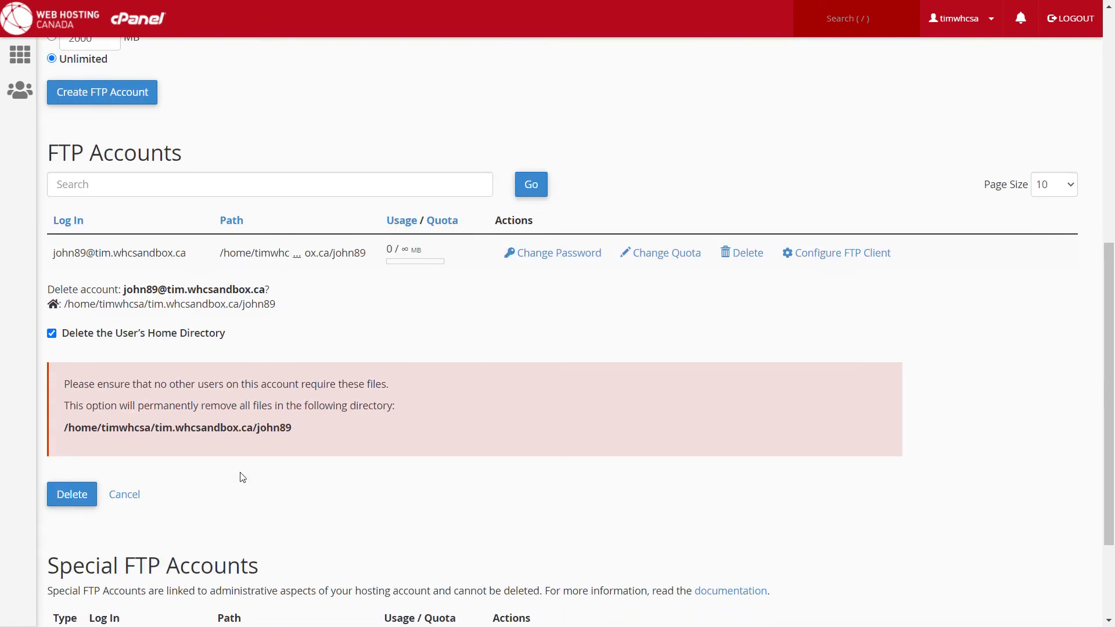
mouse_move(86, 477)
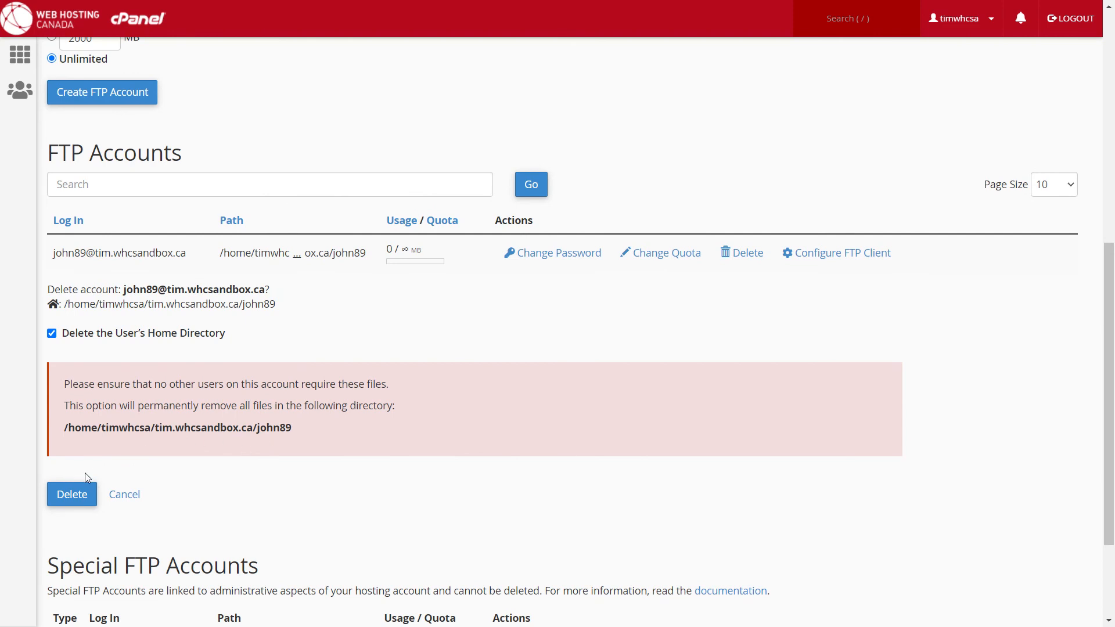
left_click(71, 494)
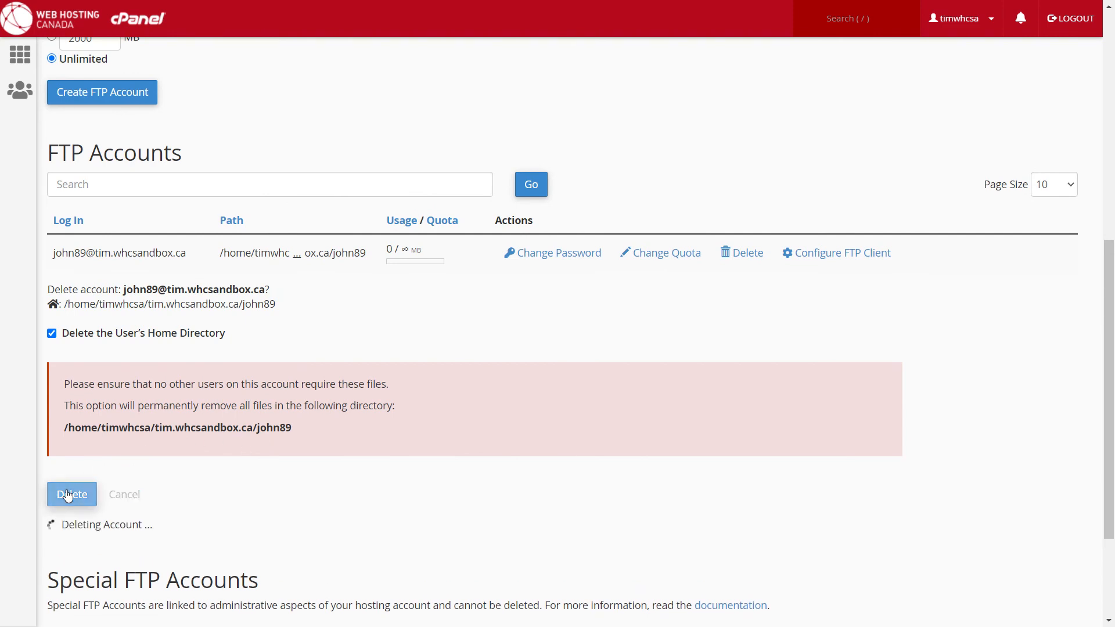
left_click(71, 495)
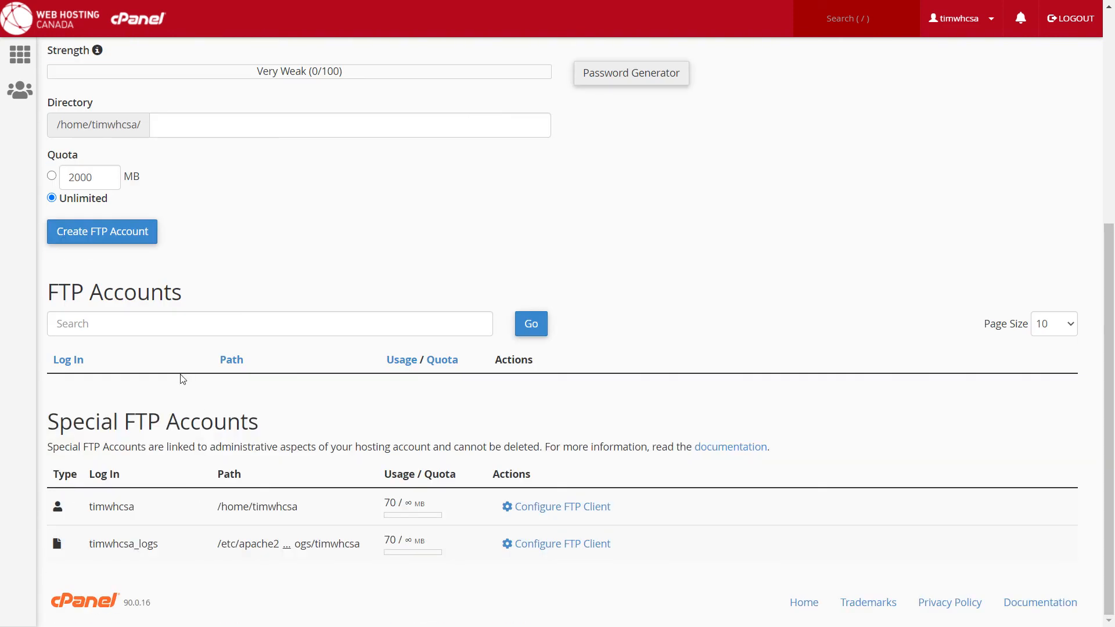
mouse_move(729, 351)
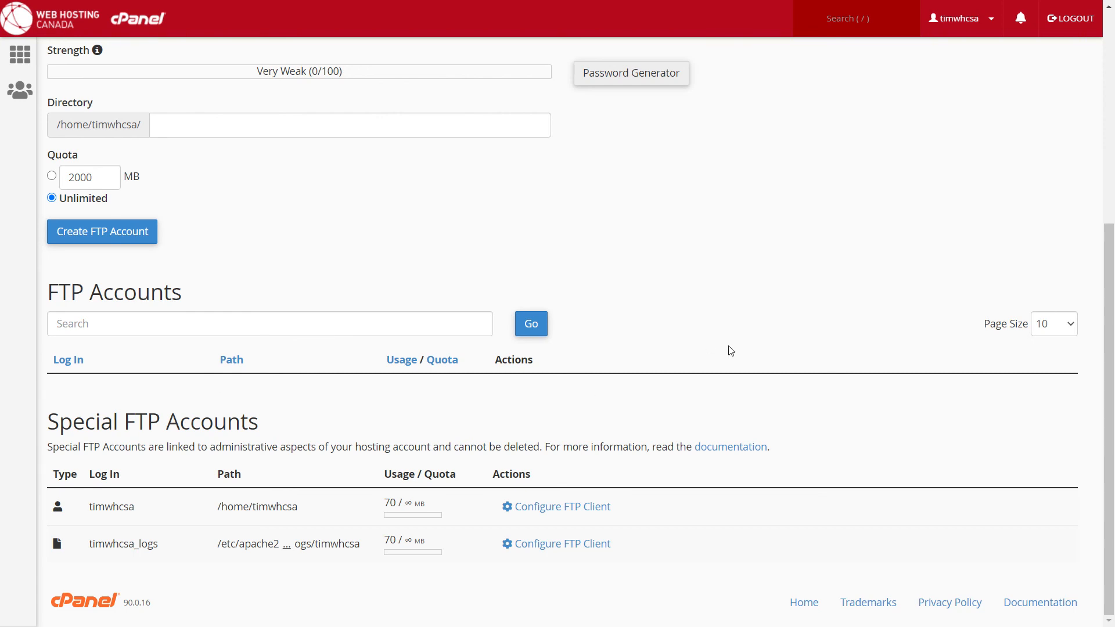
mouse_move(731, 351)
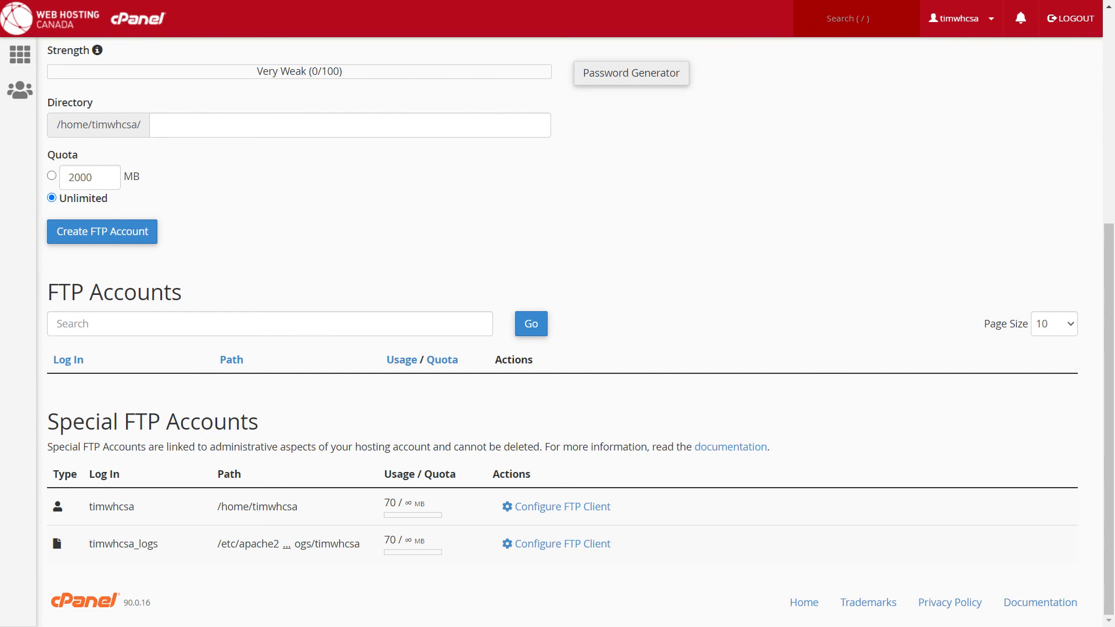